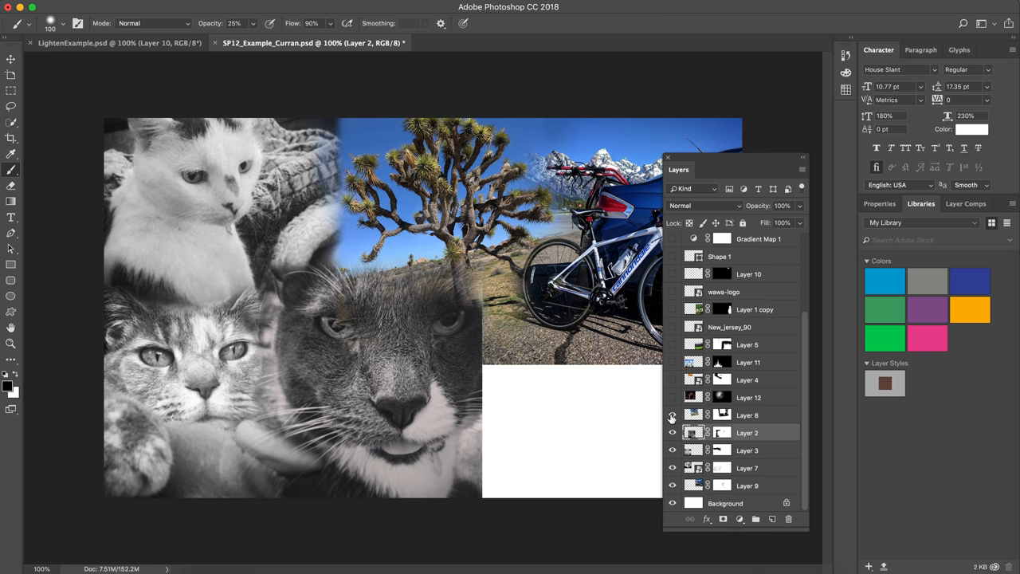
mouse_move(671, 414)
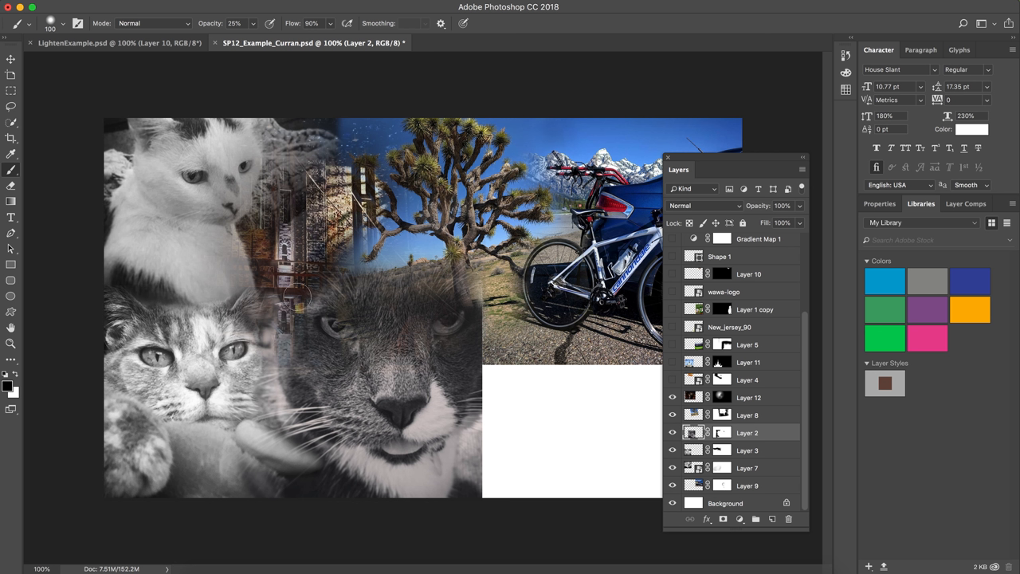
mouse_move(320, 156)
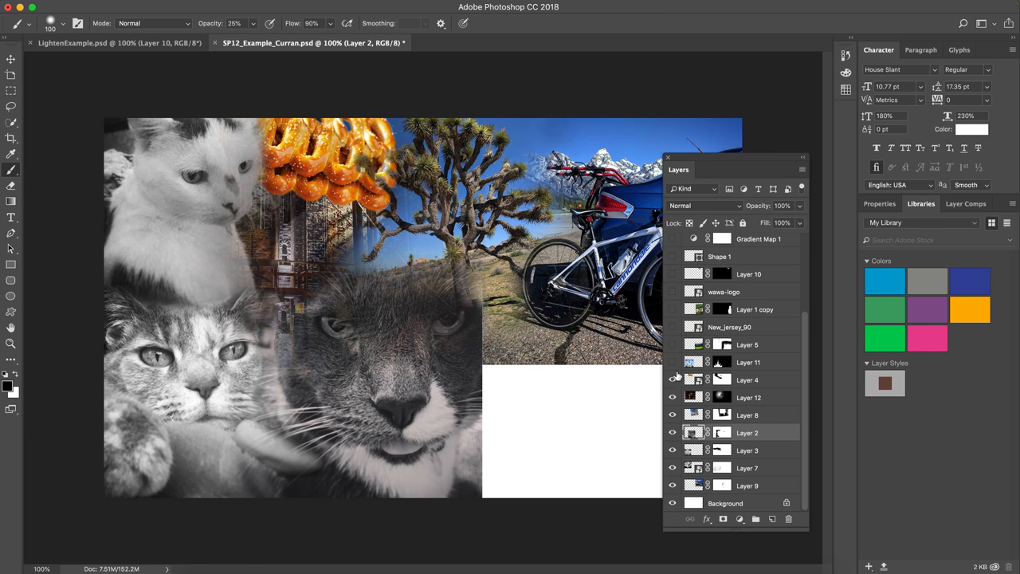
mouse_move(674, 379)
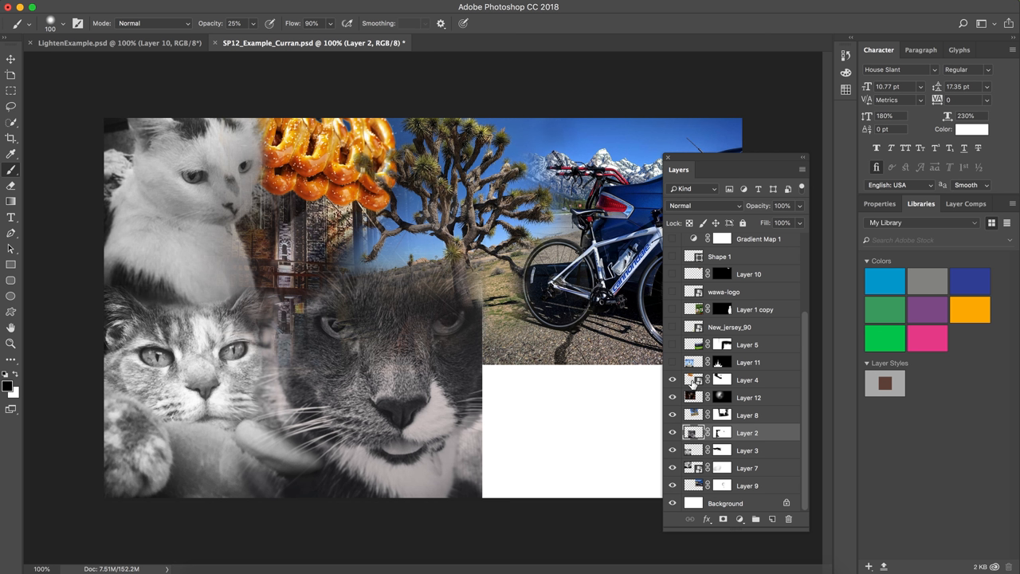
mouse_move(722, 380)
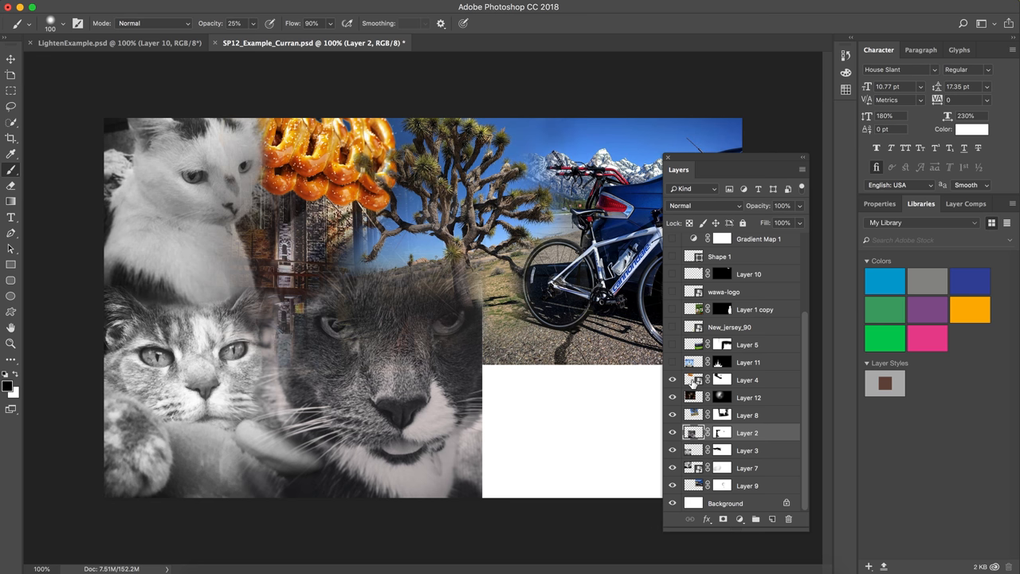
mouse_move(695, 380)
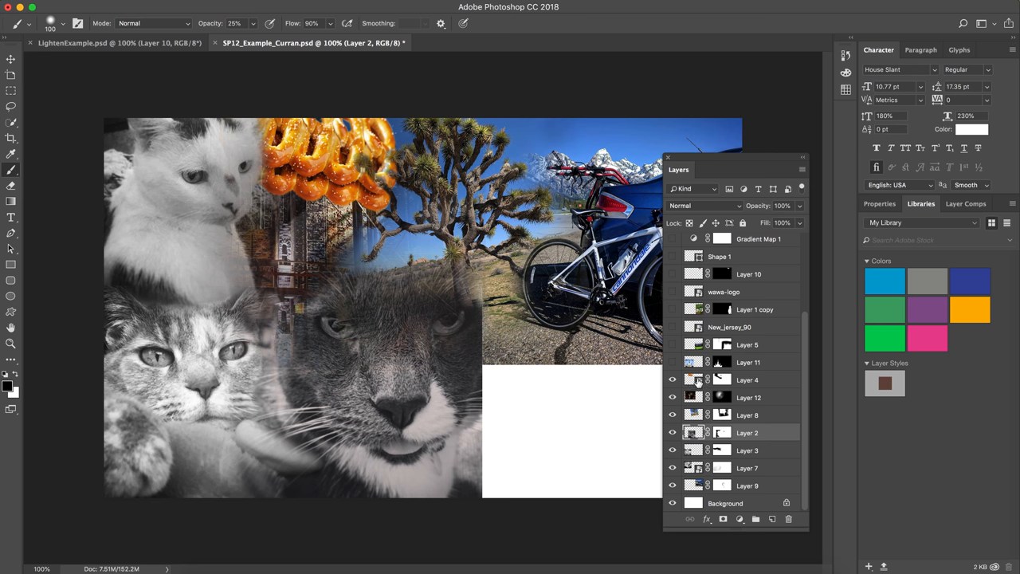
Open the Layer 4 pretzel smart object as its own document, Layer 4.psb
left_click(748, 380)
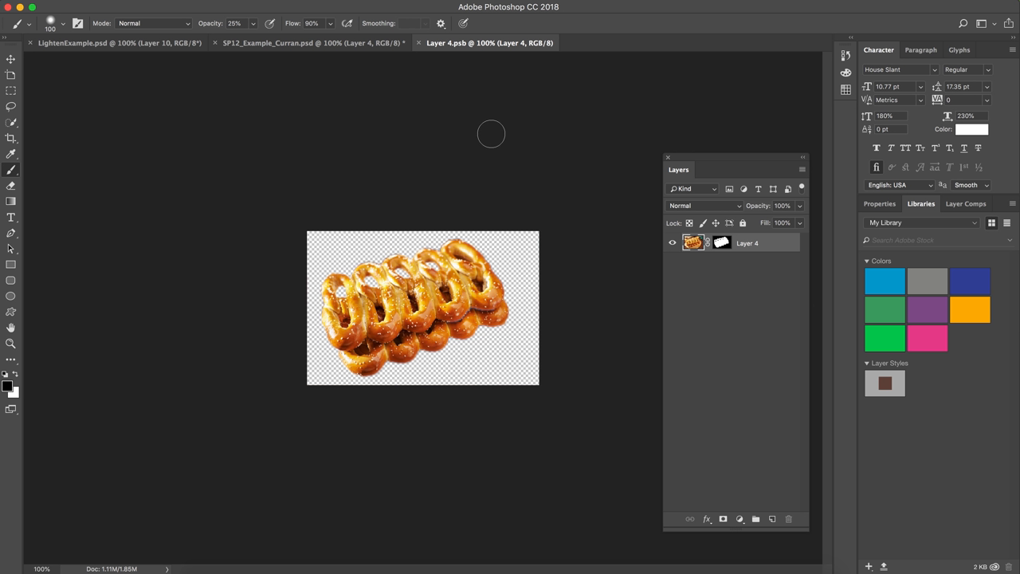
mouse_move(526, 138)
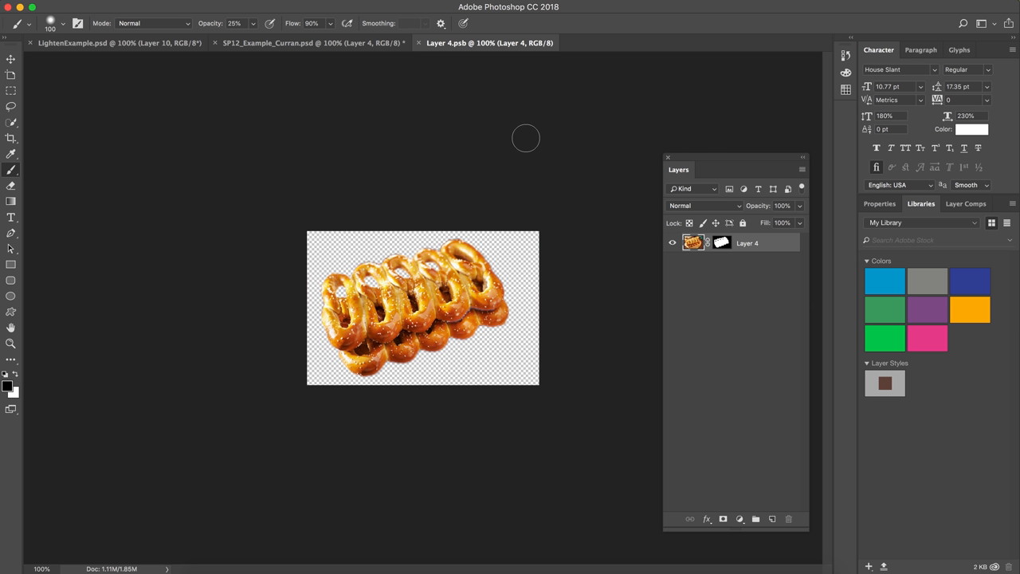
mouse_move(721, 267)
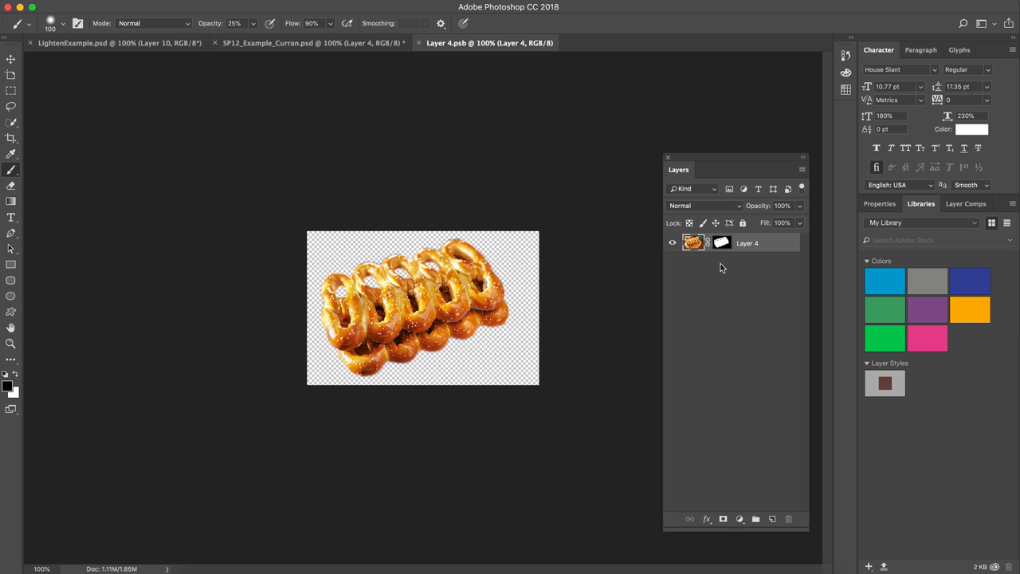
mouse_move(725, 229)
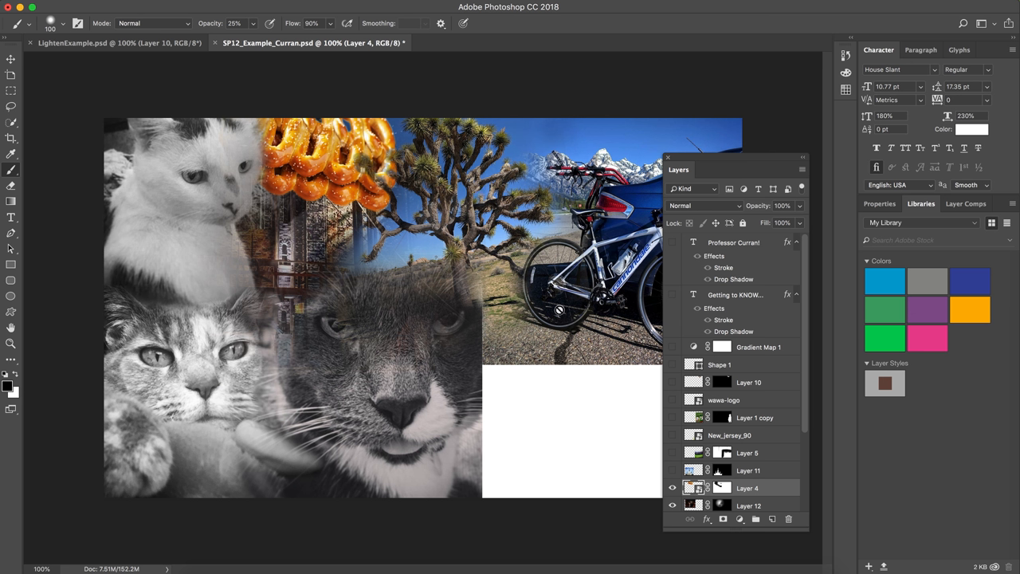
mouse_move(301, 131)
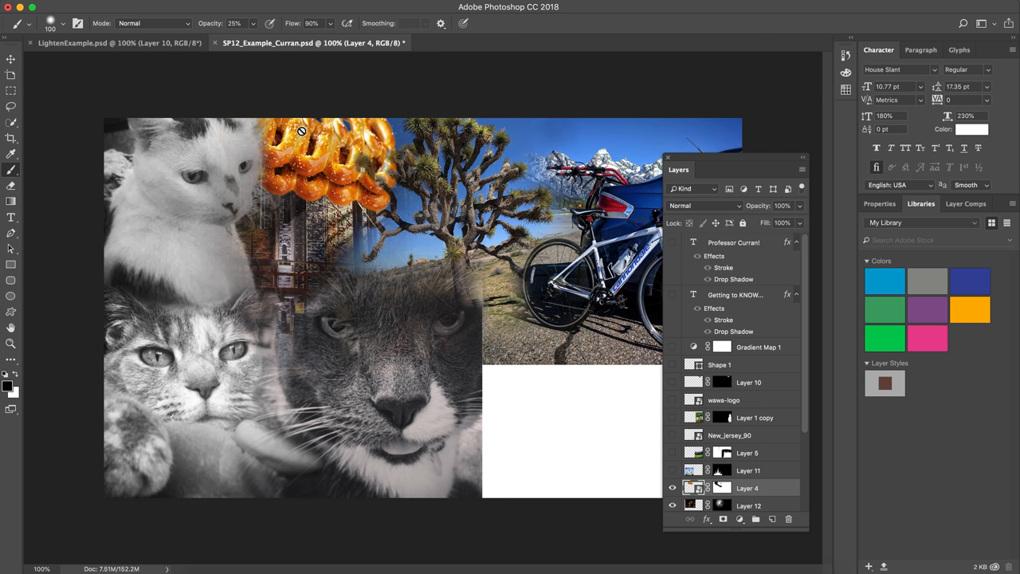
mouse_move(290, 125)
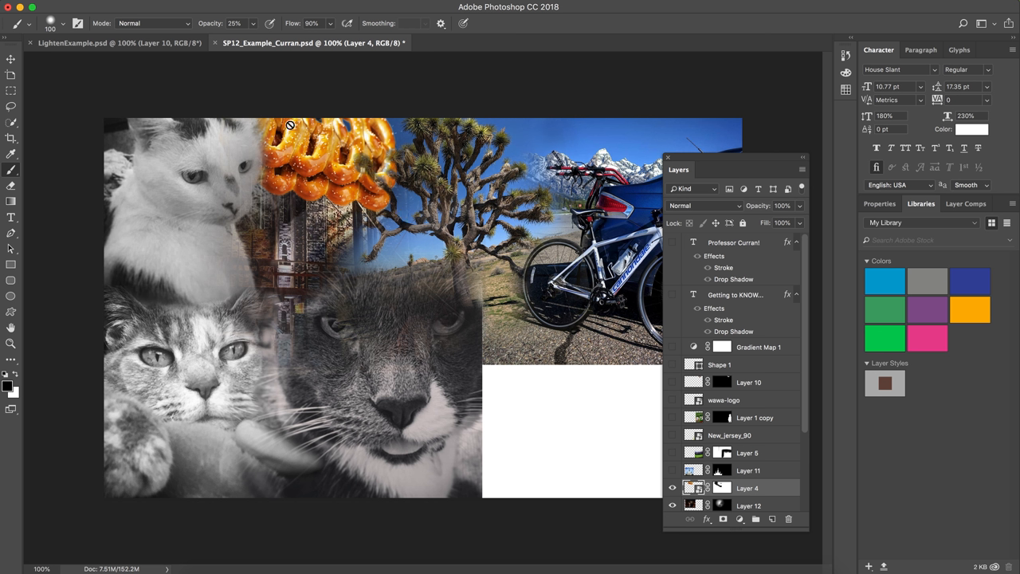
mouse_move(358, 191)
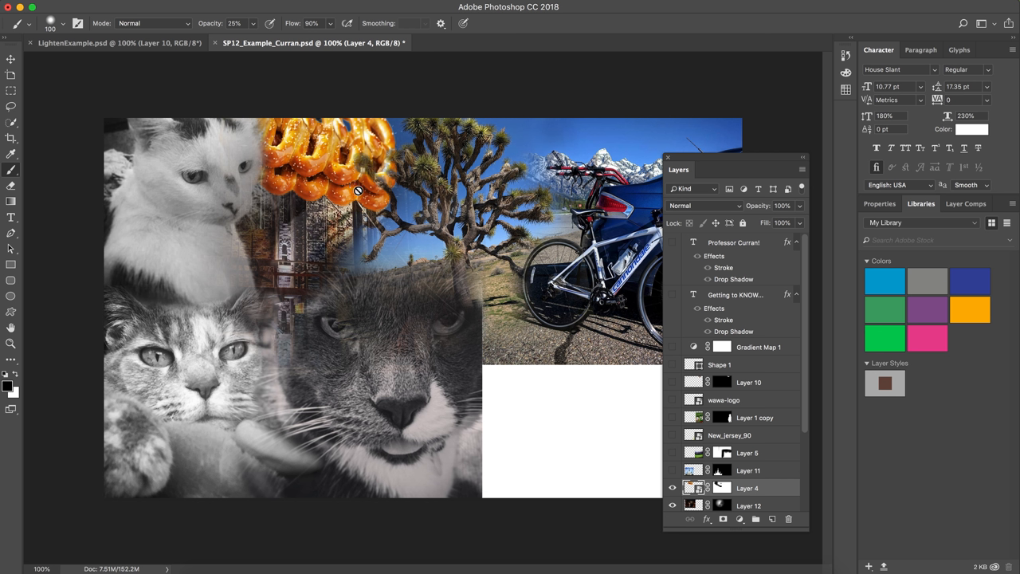
mouse_move(267, 178)
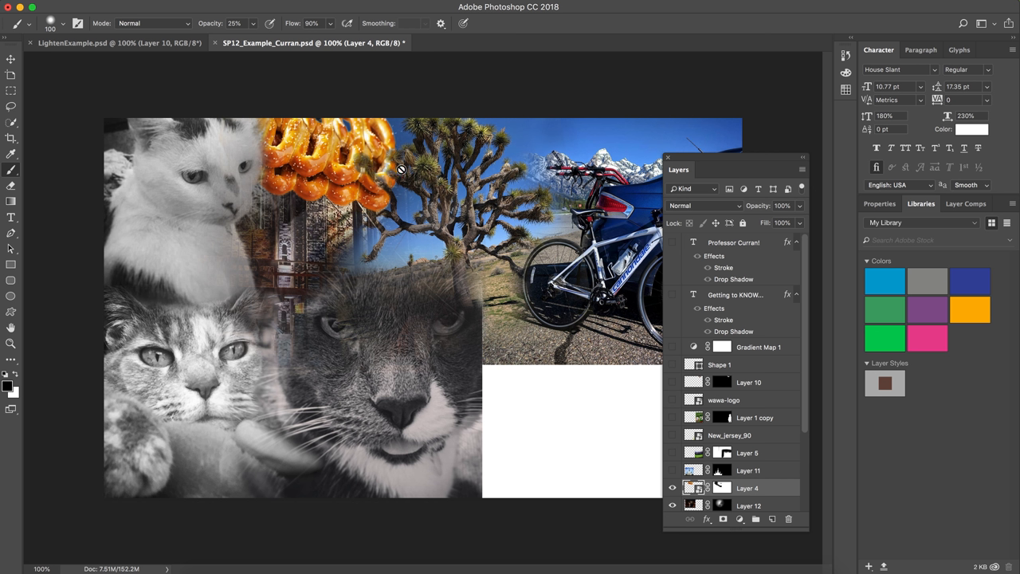
mouse_move(733, 475)
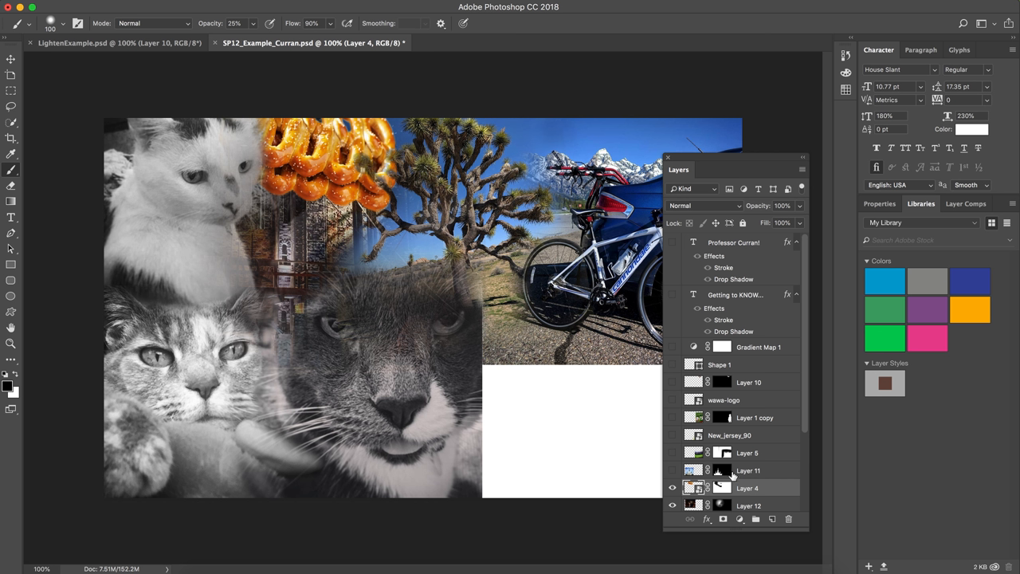
mouse_move(719, 504)
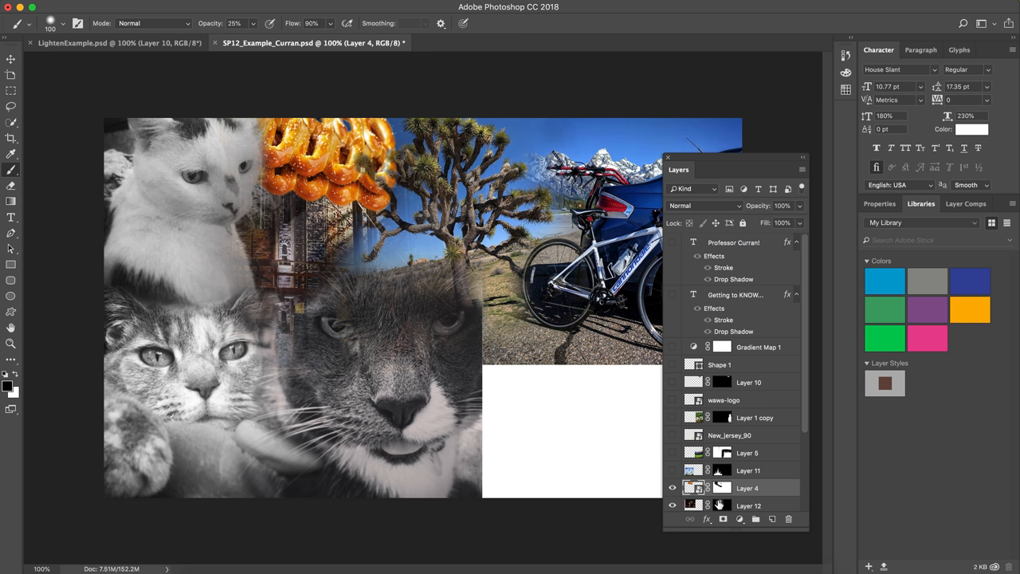
mouse_move(727, 496)
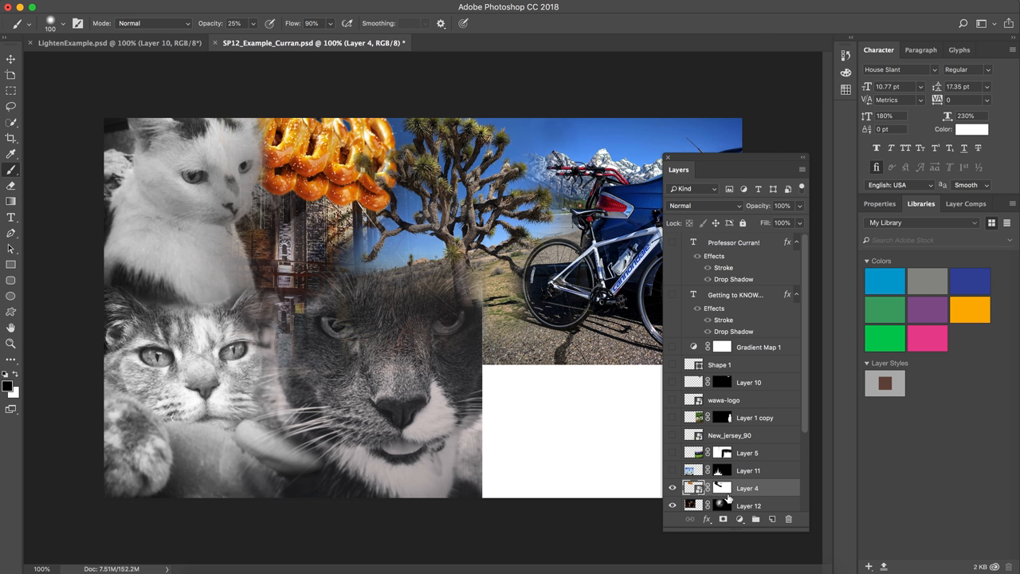
mouse_move(721, 488)
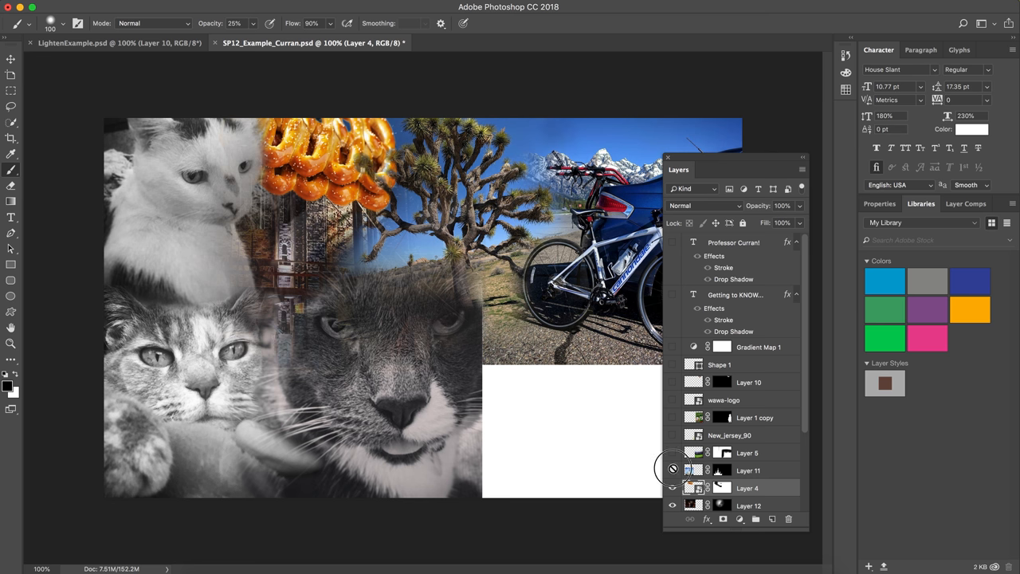
Make Layer 11, the New Orleans cathedral, visible in the collage
left_click(672, 470)
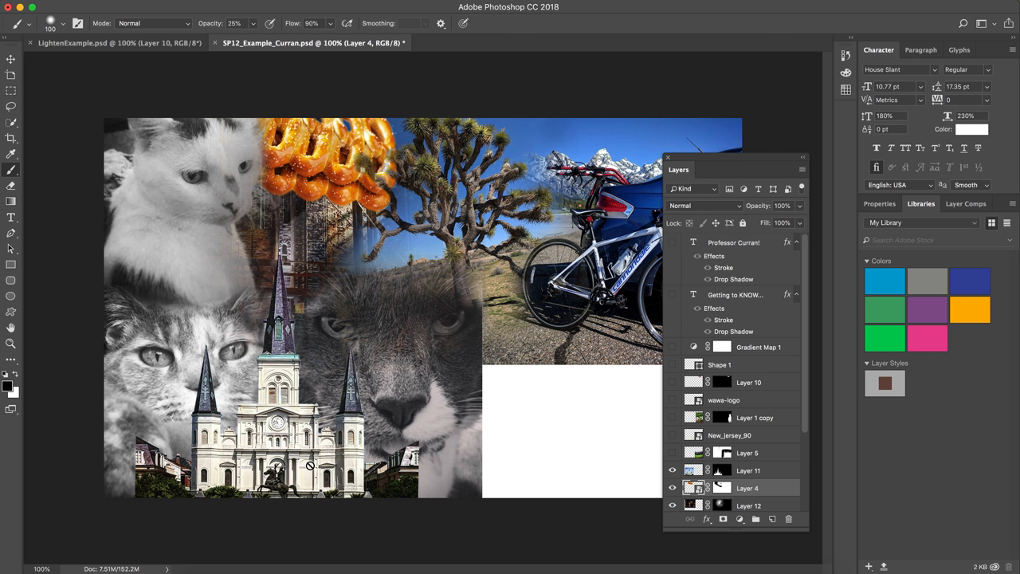
Make Layer 5, the soccer field with the blue car, visible
left_click(672, 453)
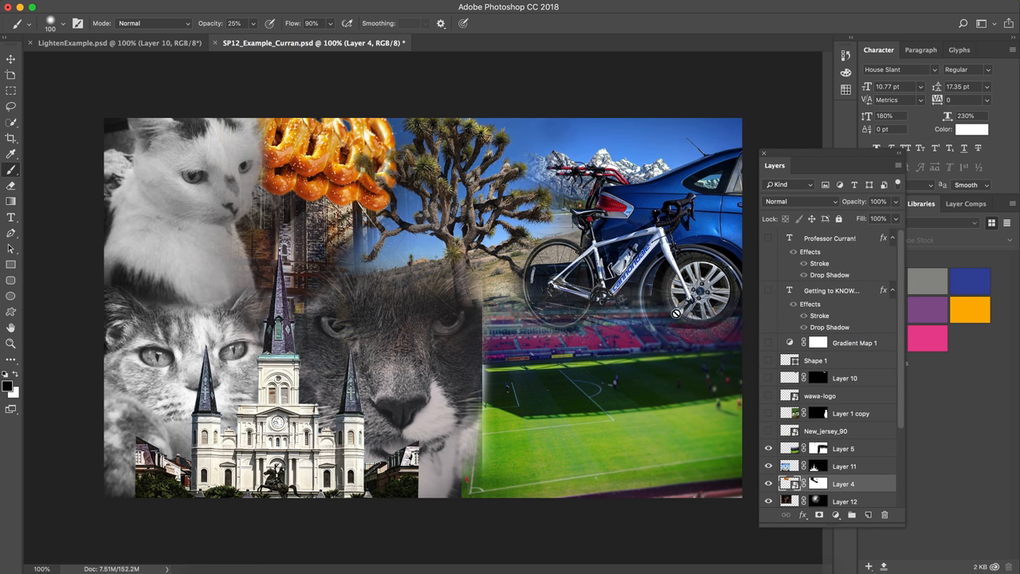
mouse_move(661, 469)
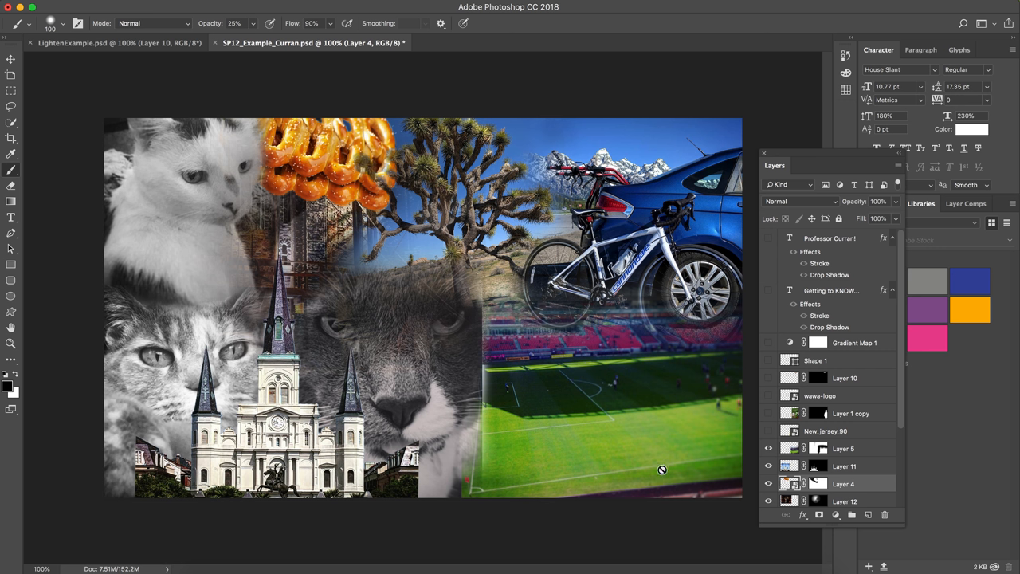
mouse_move(598, 342)
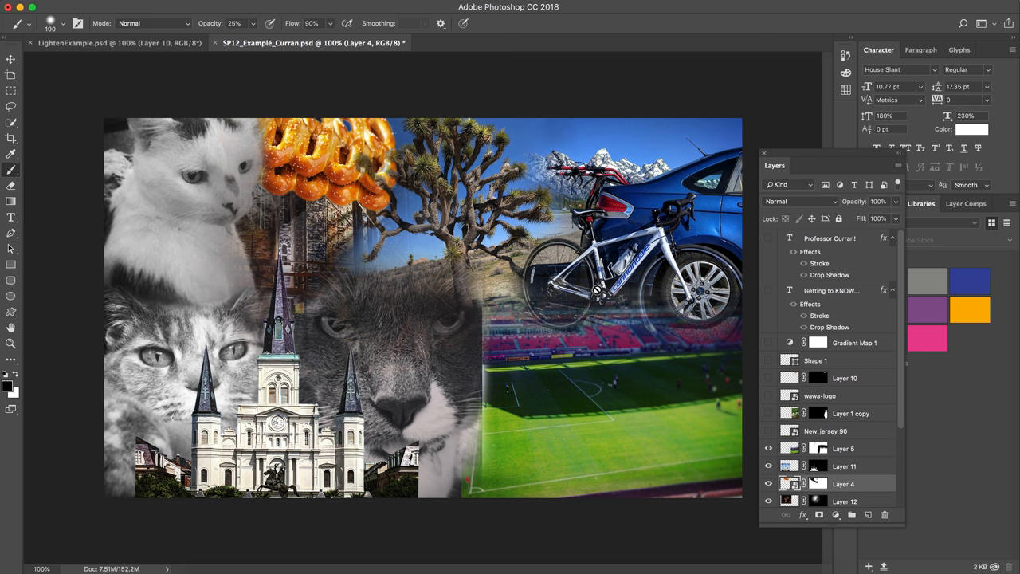
mouse_move(632, 410)
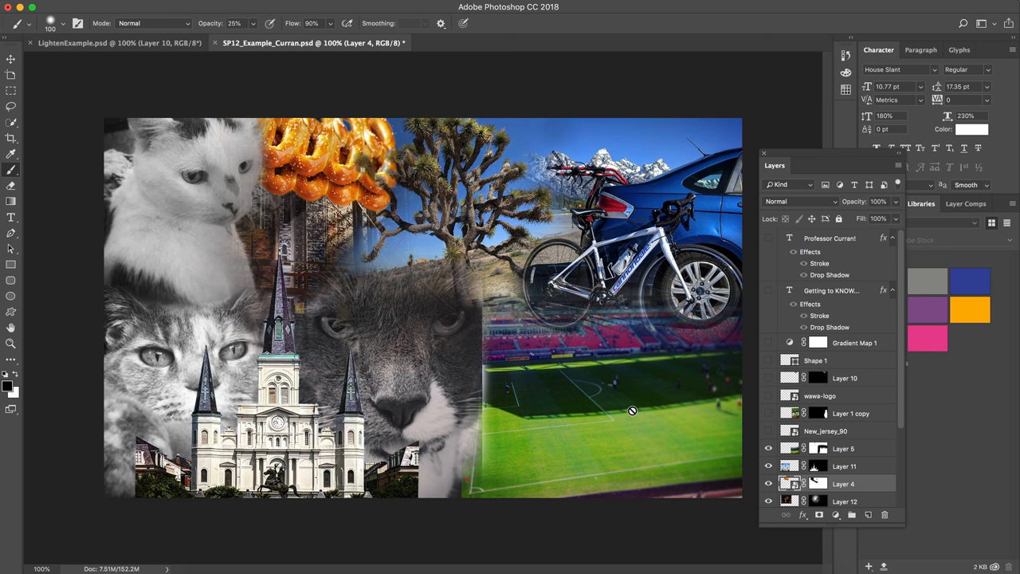